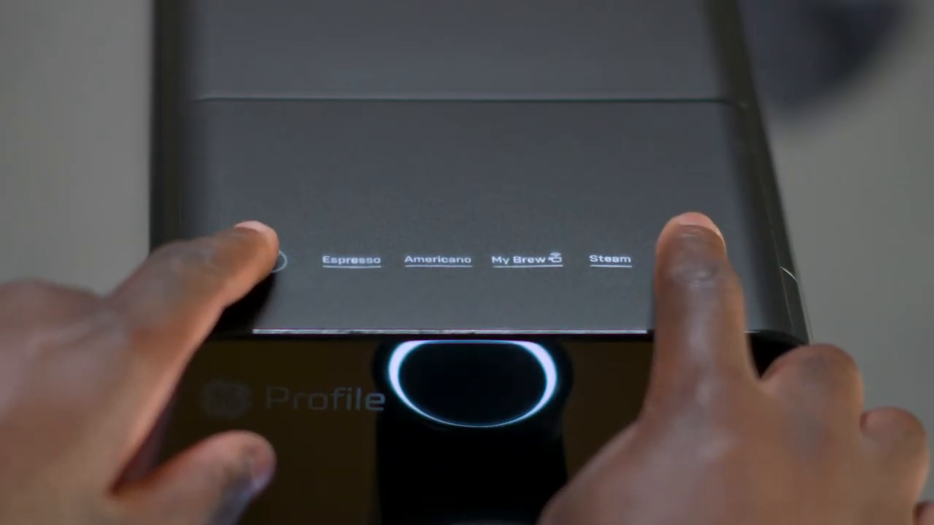
Step: Hold hot water and power together until drink lights go dark and only power stays lit
{"action": "left_click", "coordinate": [274, 261]}
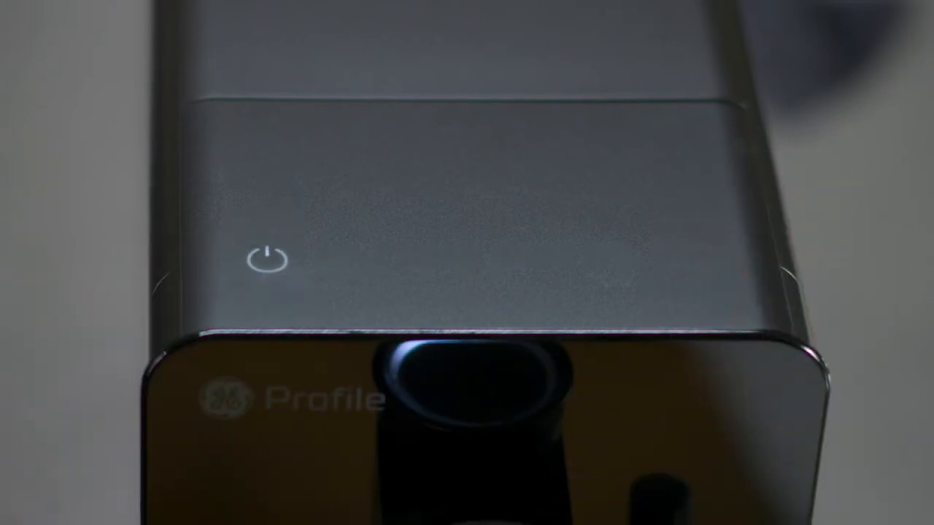